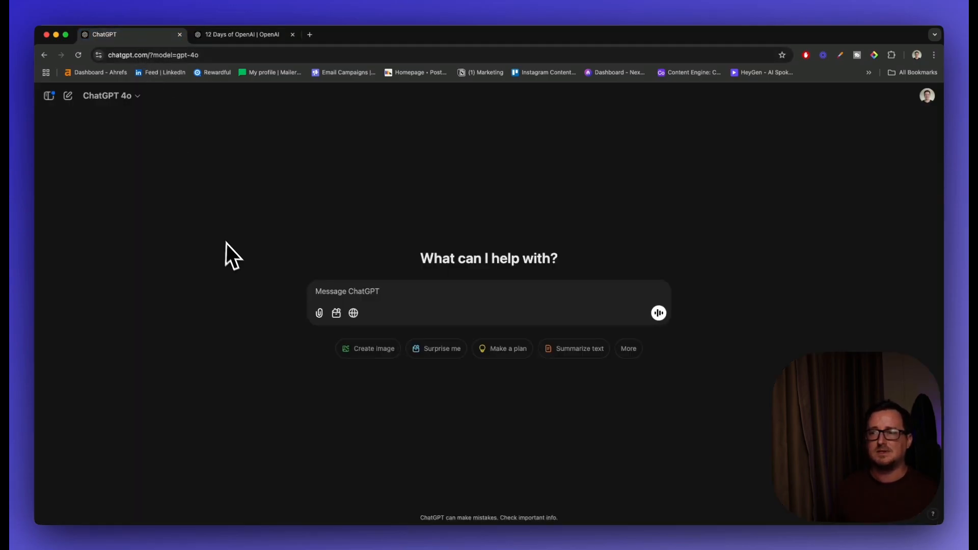
mouse_move(261, 331)
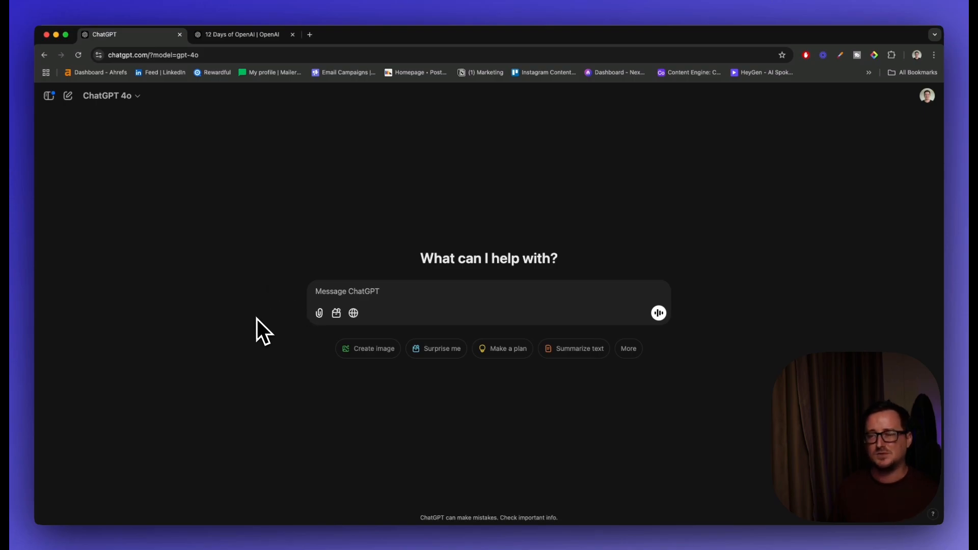
mouse_move(336, 312)
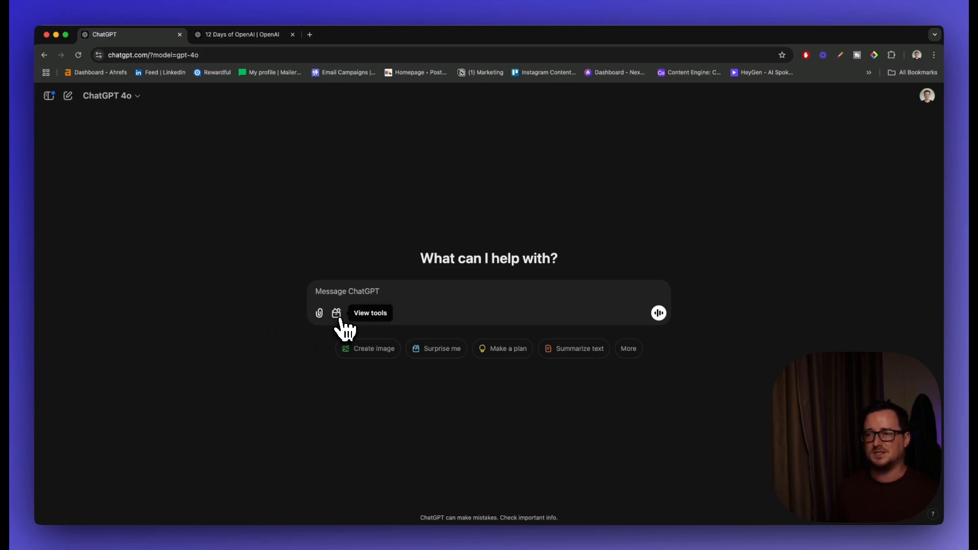
Open the message box's tools menu to see Picture, Search, Reason and Canvas options.
click(336, 312)
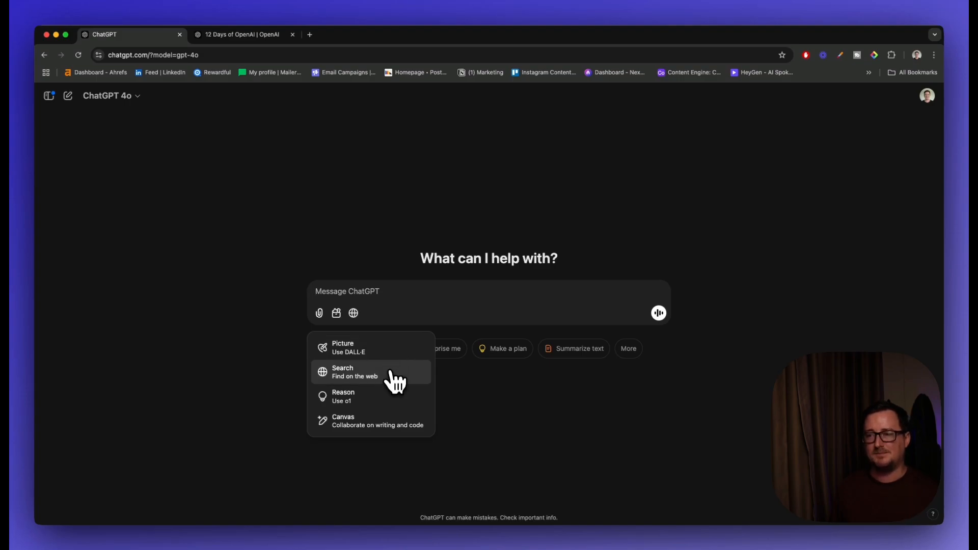
mouse_move(393, 396)
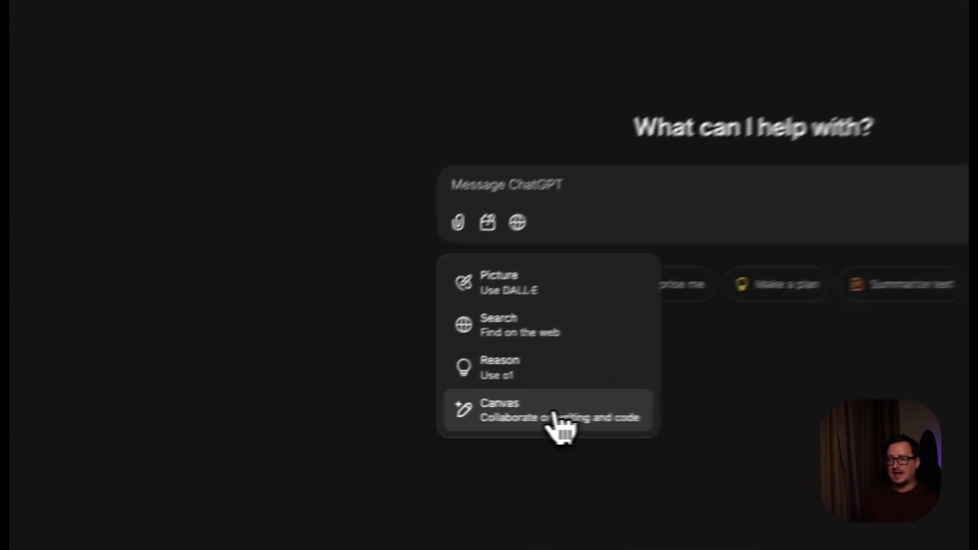
Switch to Canvas and draft a prompt for a detailed SEO blog post on sustainable gardening tips.
click(499, 409)
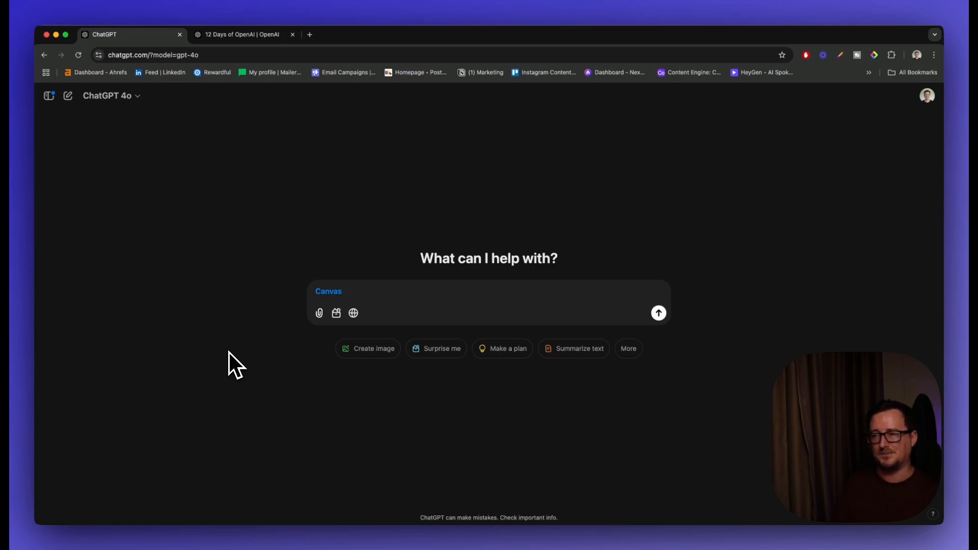
text(Write me an SEO optimise)
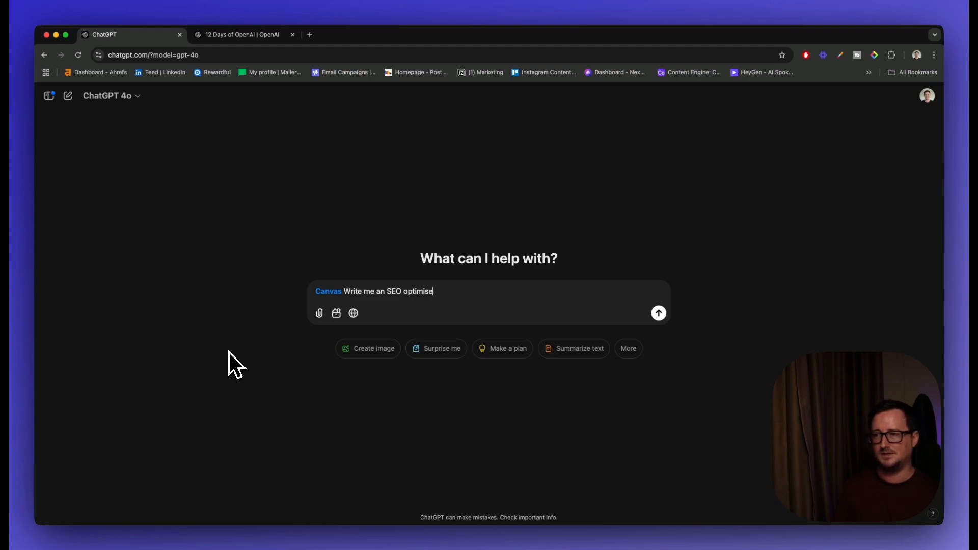
text(d blogpost)
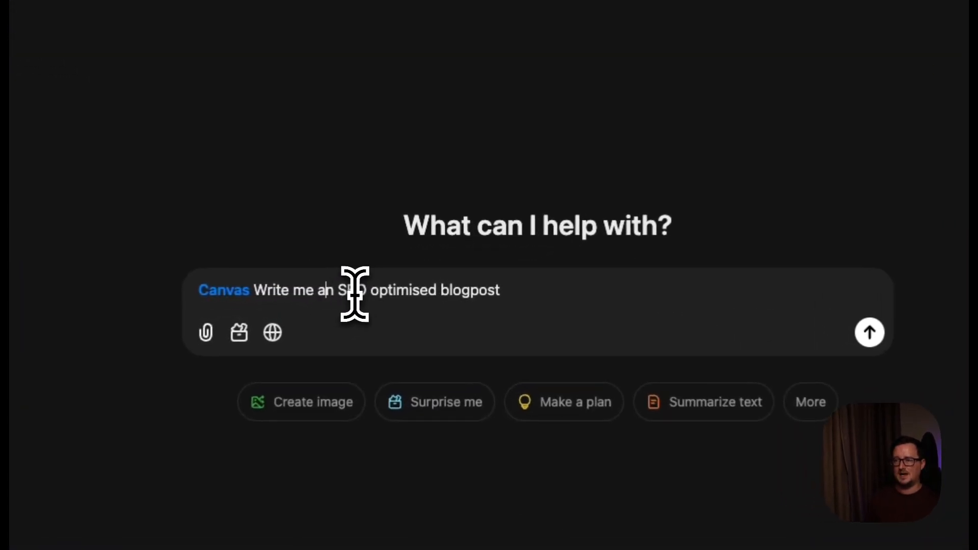
text(detailed)
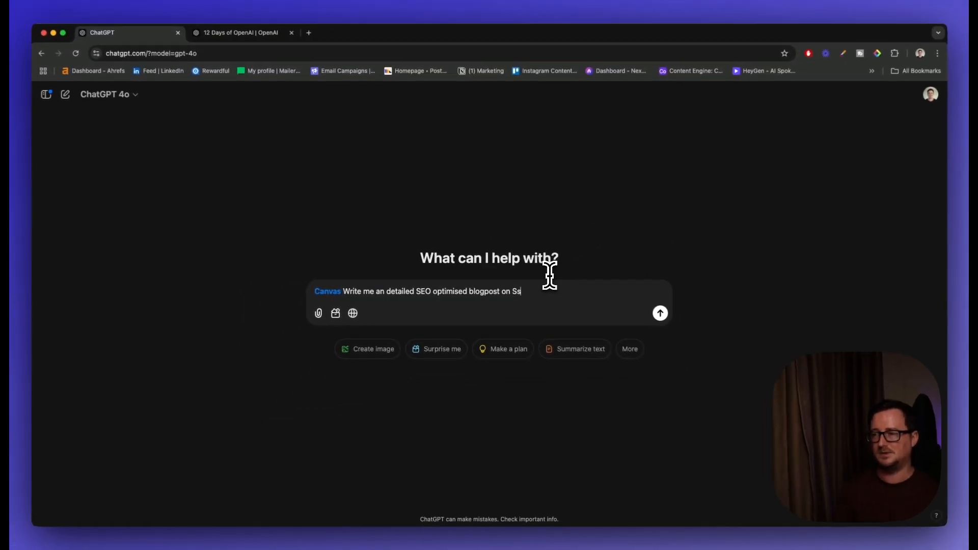
text(ustainable tips for gardening)
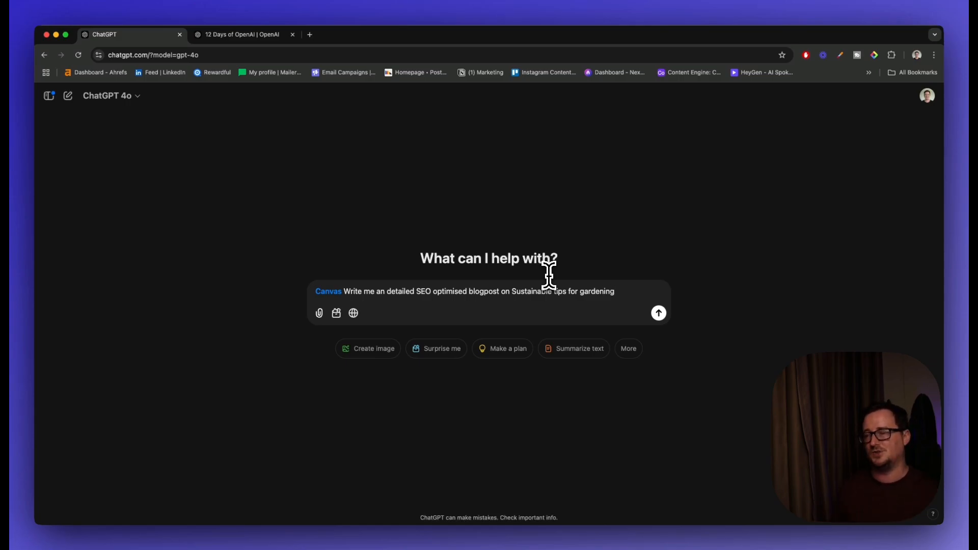
Send the prompt, then expand and read the generated 'Sustainable Gardening Tips' Canvas post.
click(658, 312)
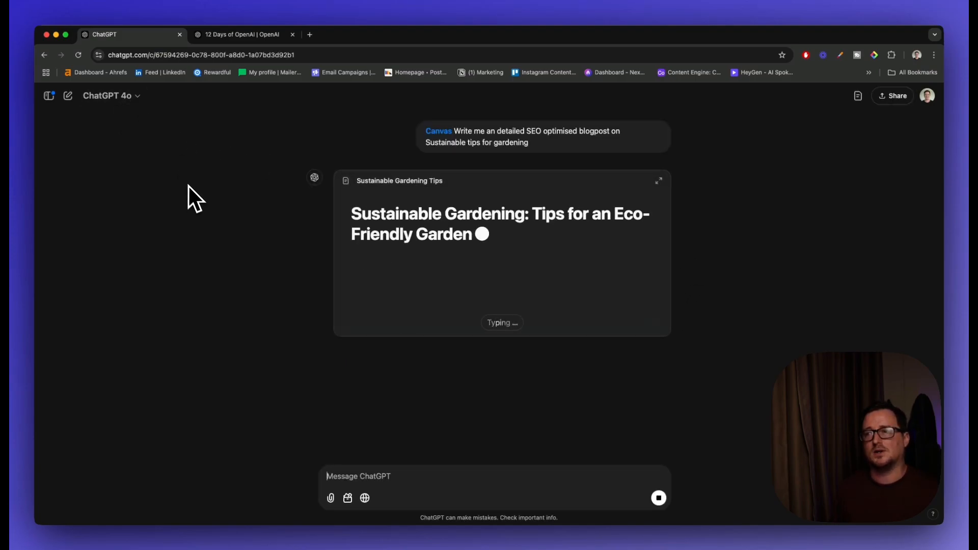
click(658, 180)
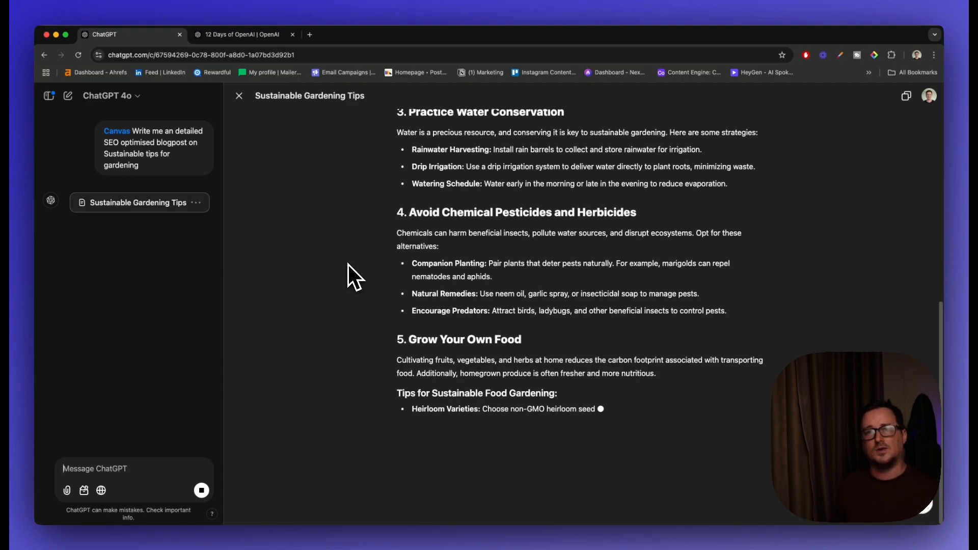
scroll(down, 3)
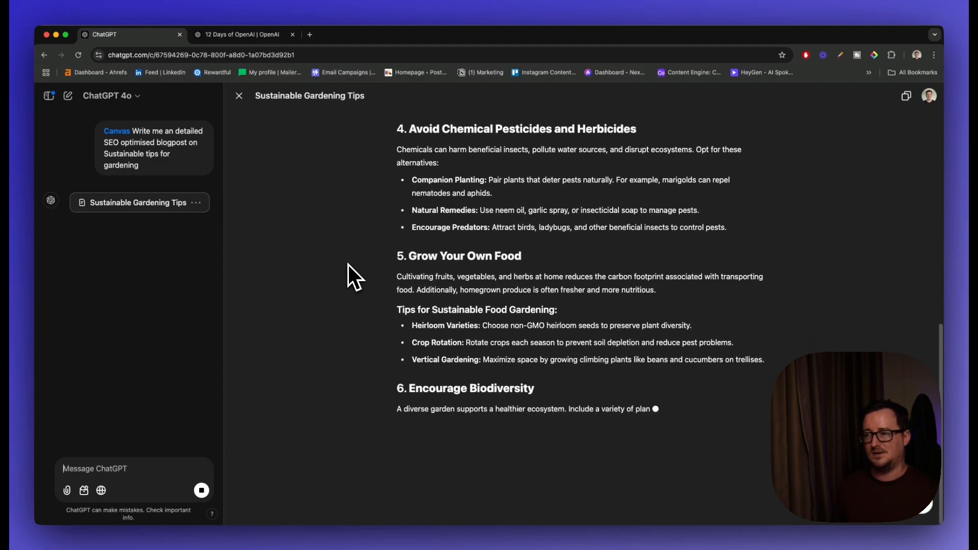
scroll(down, 3)
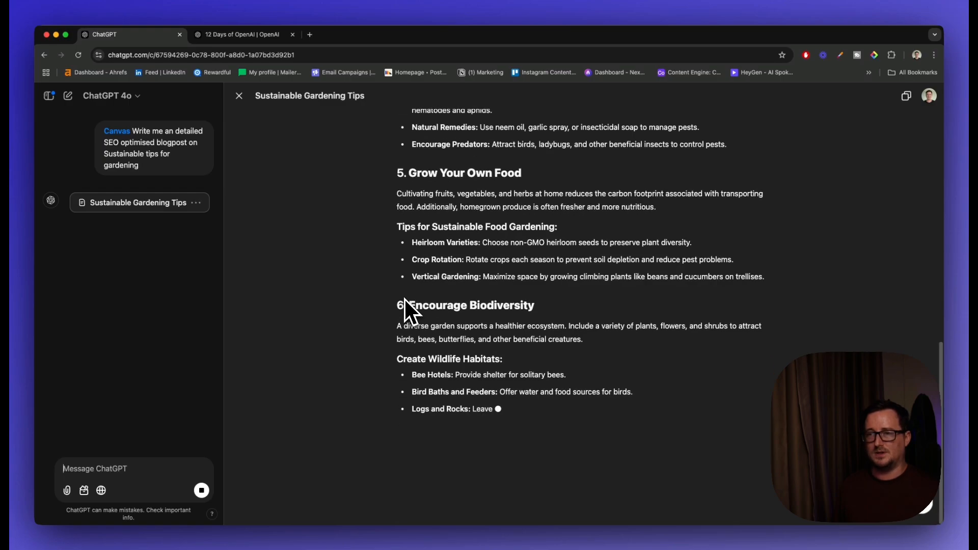
scroll(down, 3)
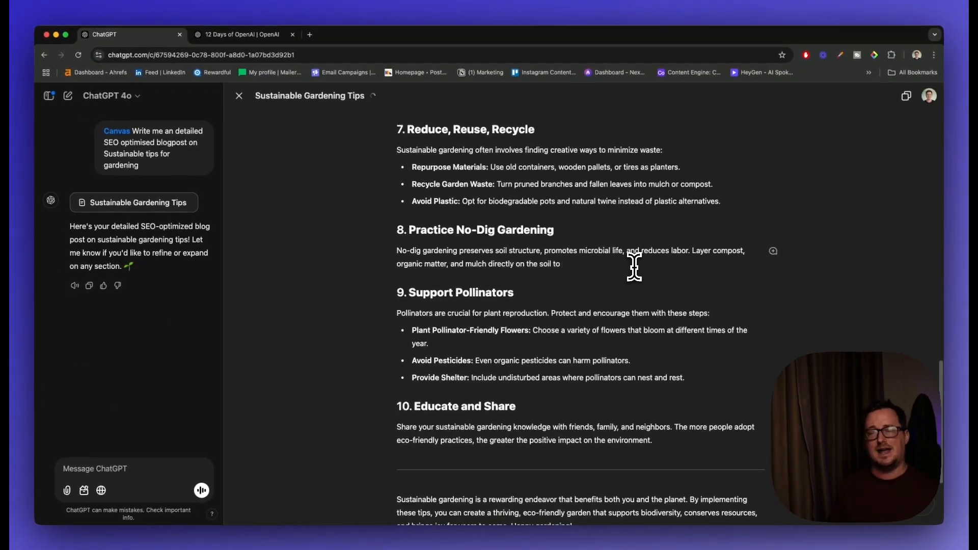
Finish the No-Dig Gardening sentence so it reads 'nourish plants without tilling.'.
click(561, 263)
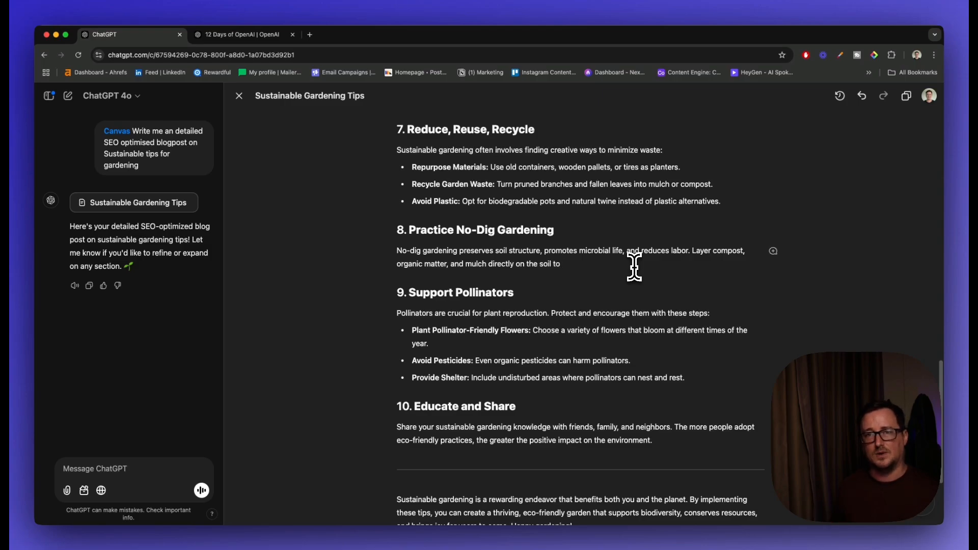
text(nourish plants without tilling.)
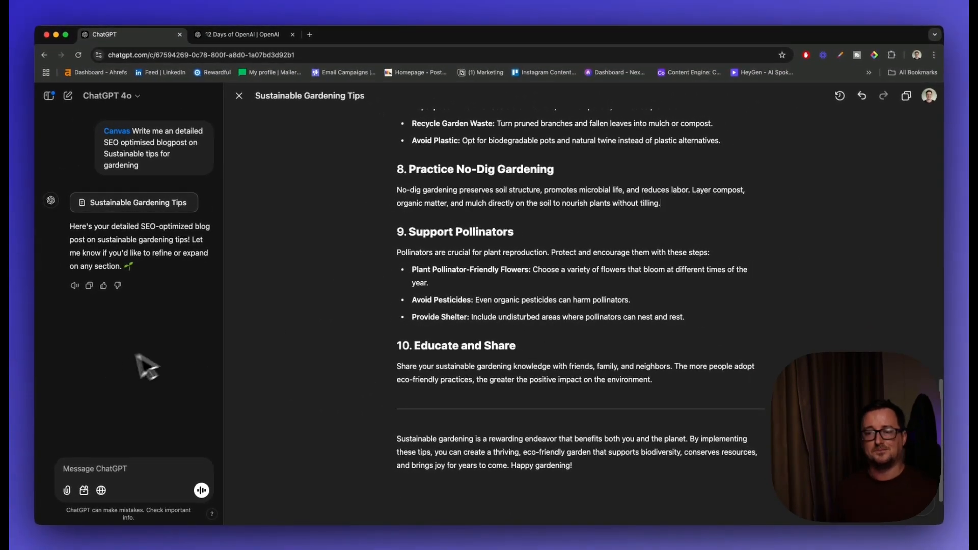
mouse_move(146, 392)
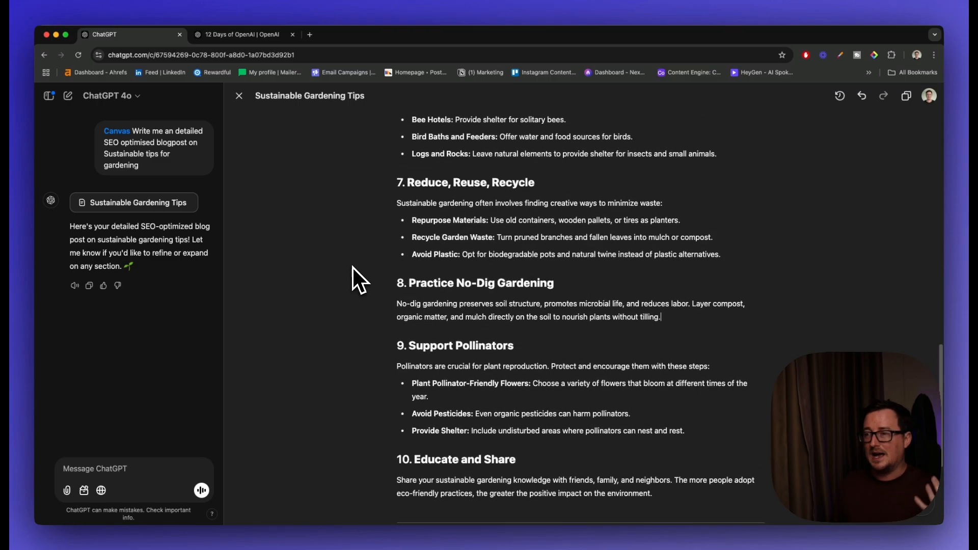
Ask ChatGPT to add extra plant information to the Encourage Biodiversity paragraph.
scroll(down, 3)
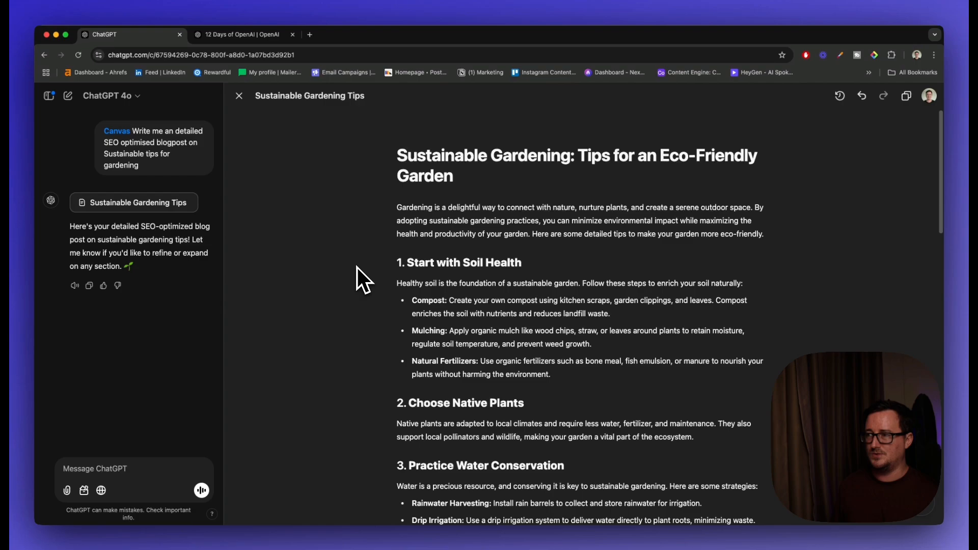
scroll(down, 3)
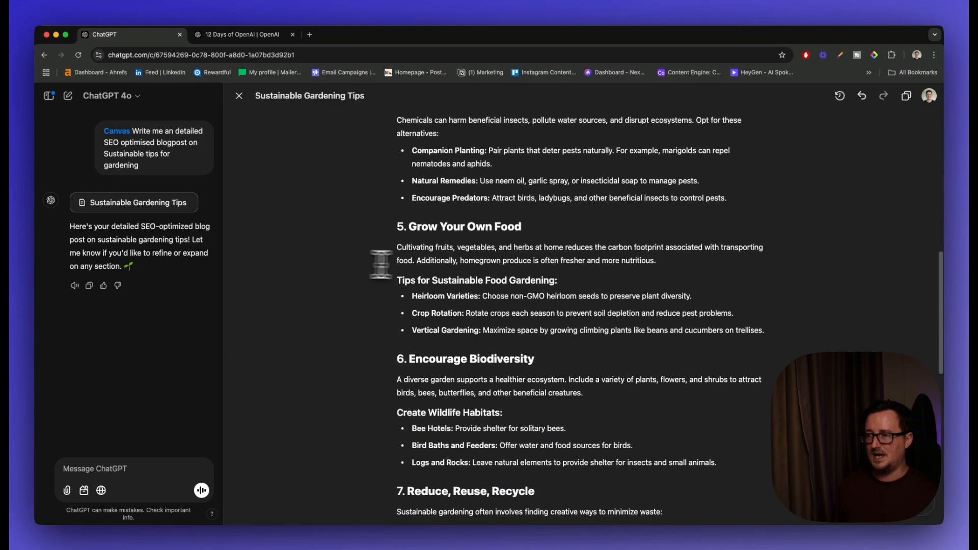
scroll(down, 3)
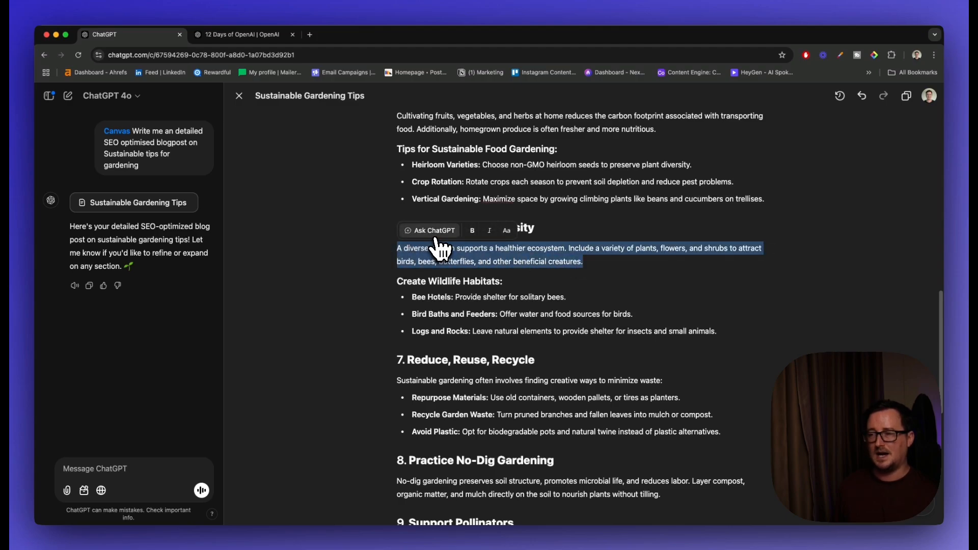
click(430, 229)
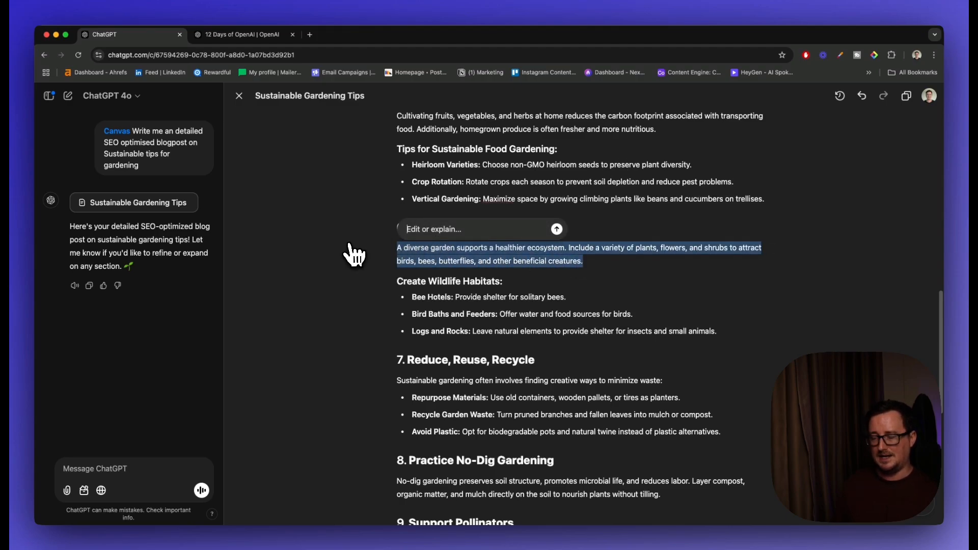
text(INc)
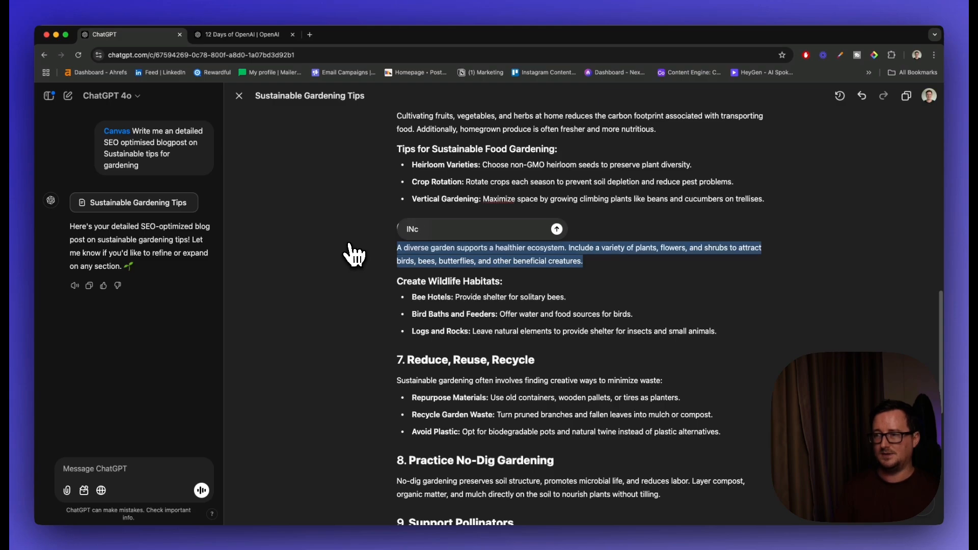
text(Include some e)
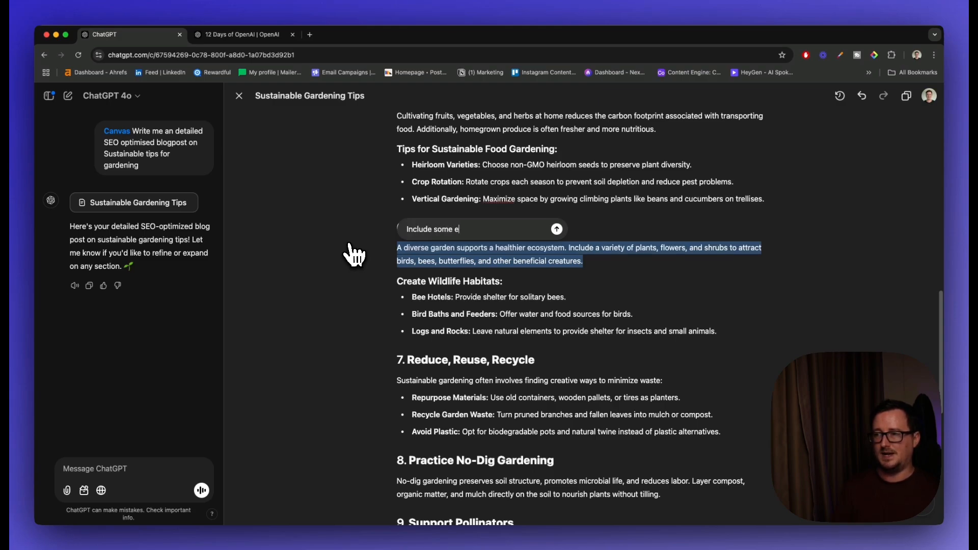
text(xtra information around)
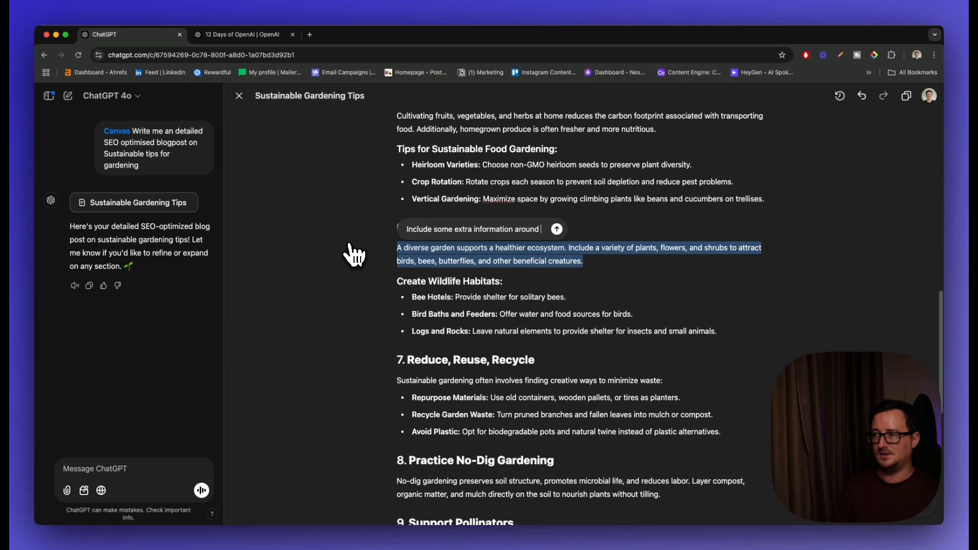
click(555, 228)
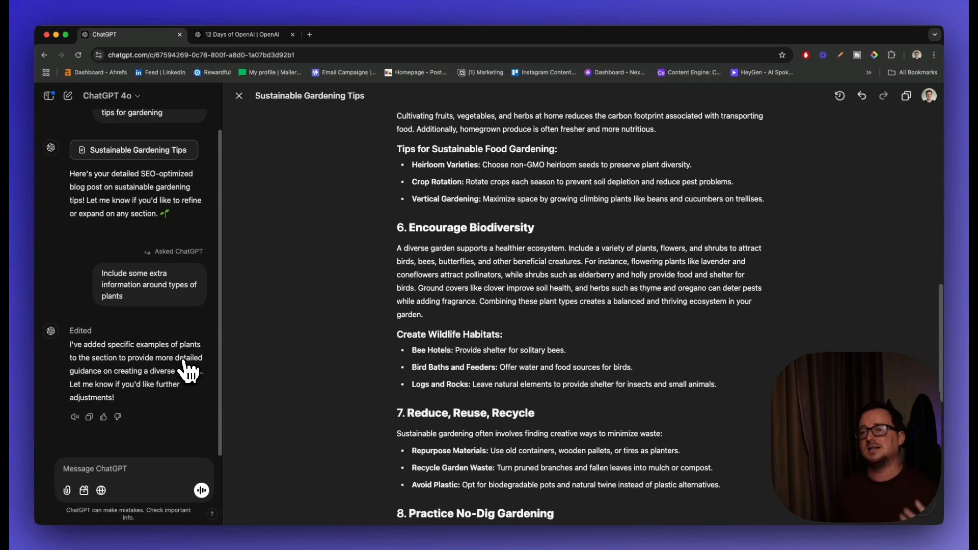
mouse_move(205, 390)
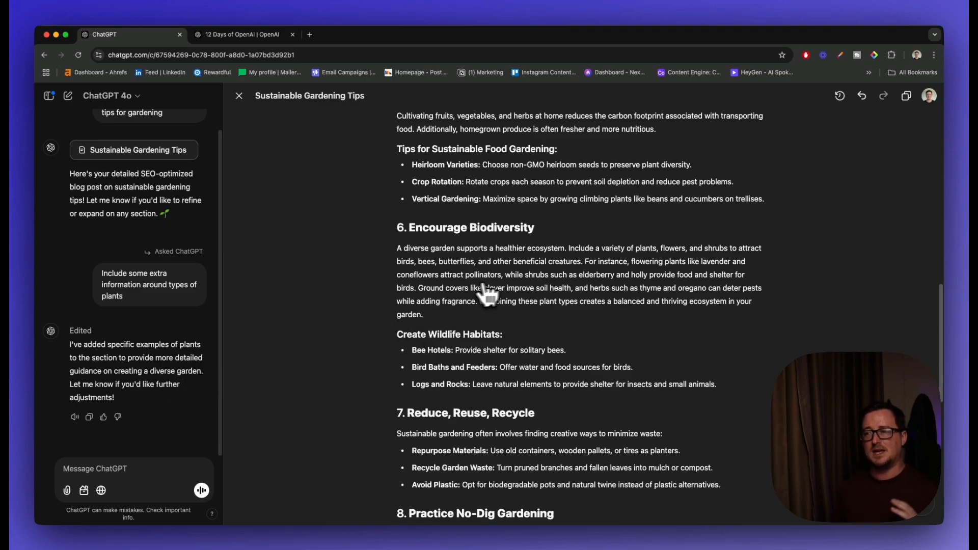
Review the expanded biodiversity paragraph and start a new chat message.
scroll(down, 3)
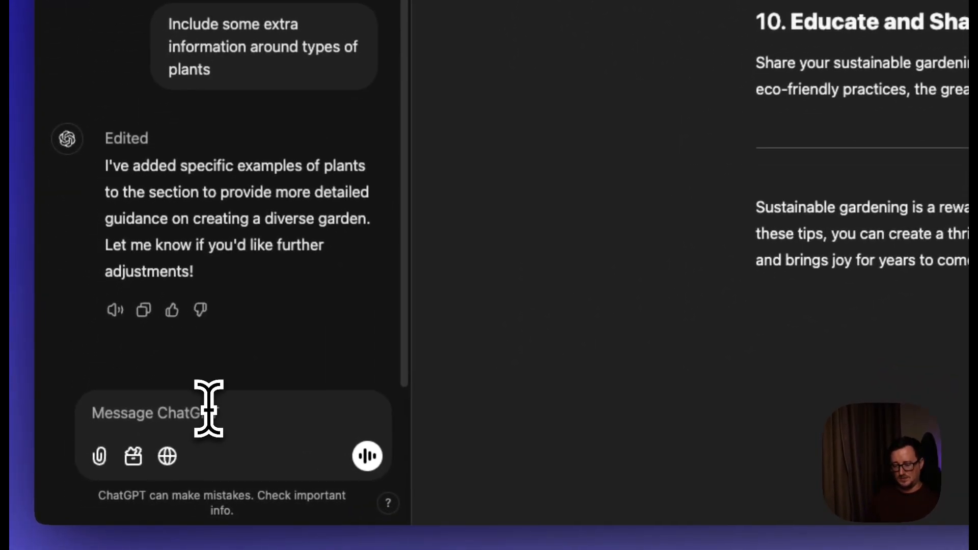
text(Please add a conclusion and an)
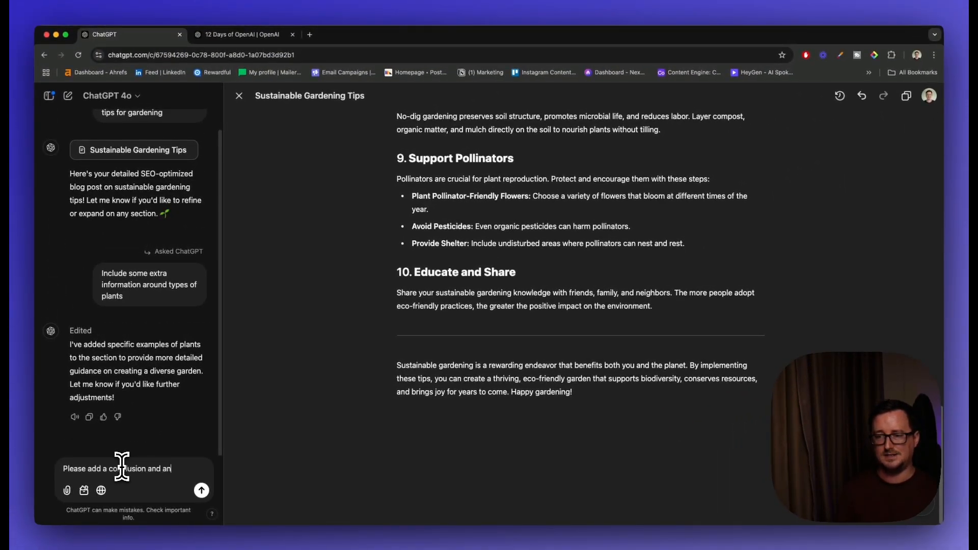
Send 'Please add a conclusion and an FAQ' and scroll through the updated post.
text(FA)
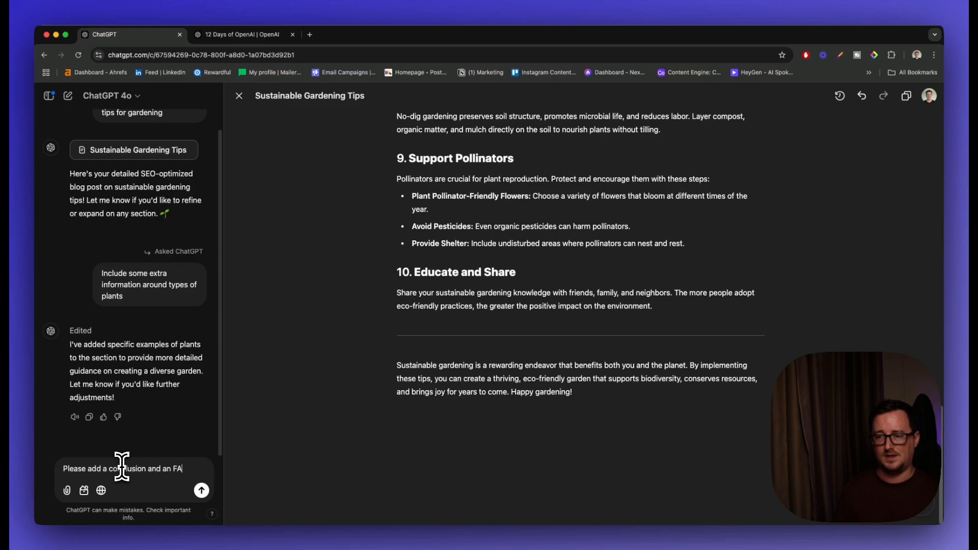
click(201, 490)
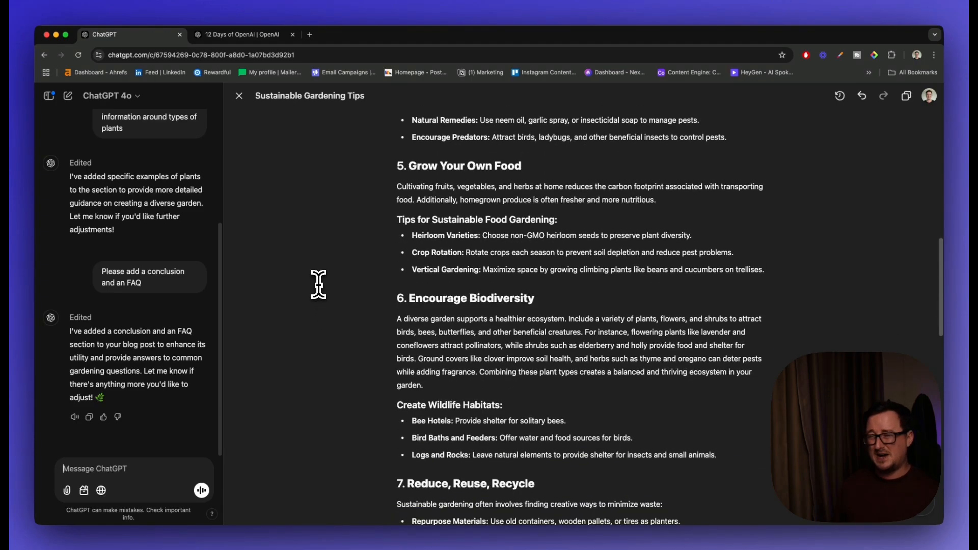
scroll(down, 3)
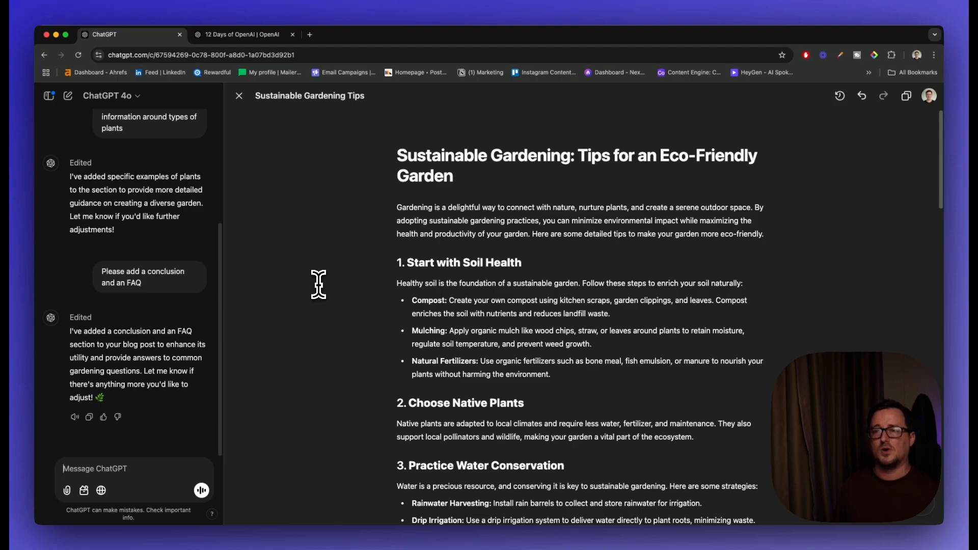
mouse_move(276, 293)
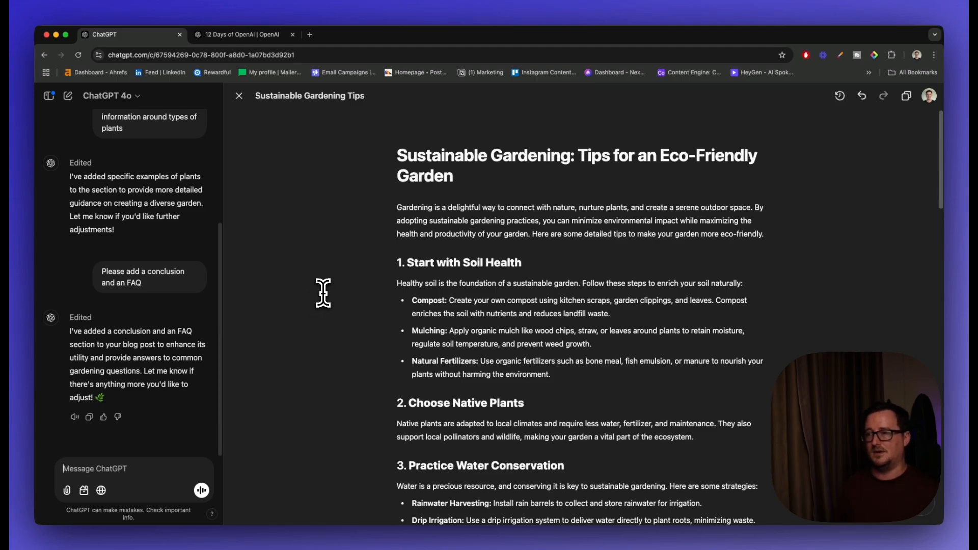
scroll(down, 3)
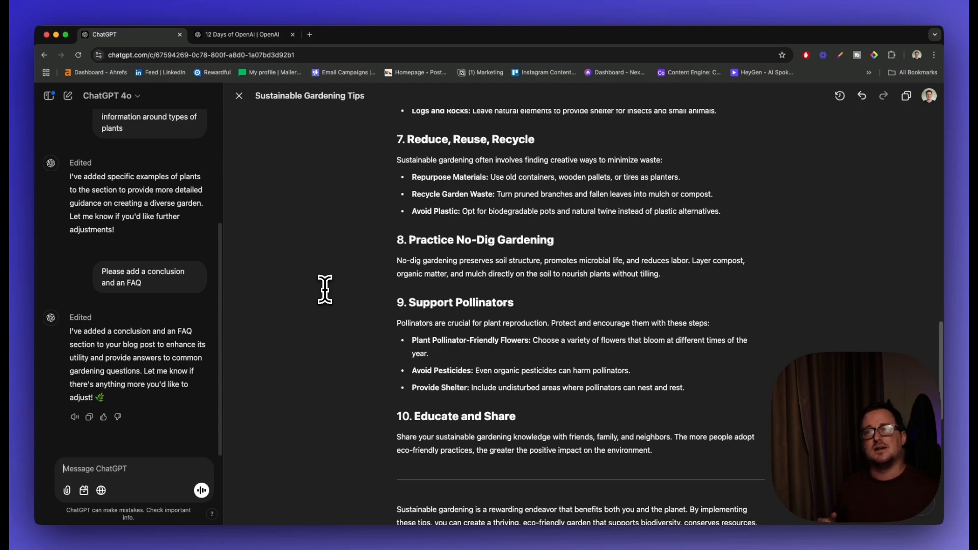
View OpenAI's Day 4 Canvas page, then switch to the Journalist AI homepage.
click(243, 34)
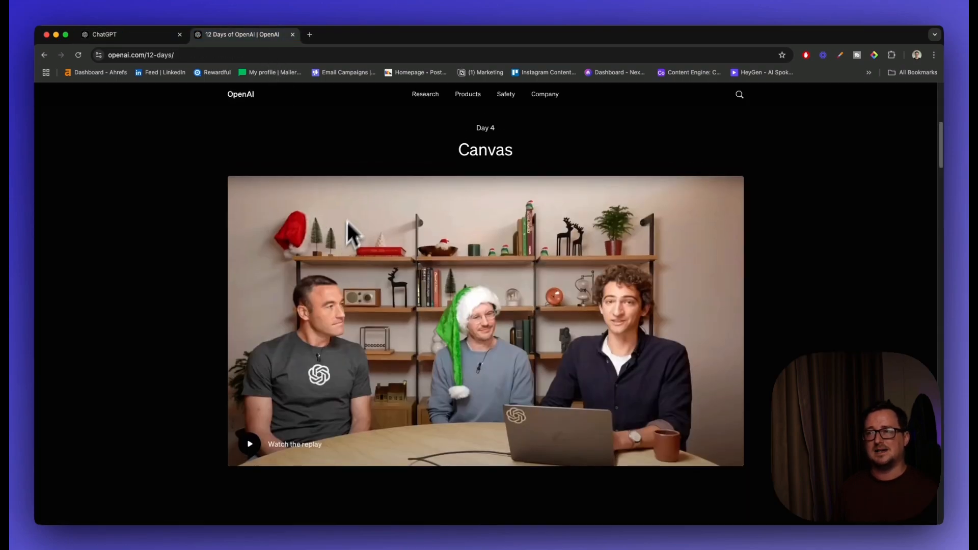
mouse_move(367, 173)
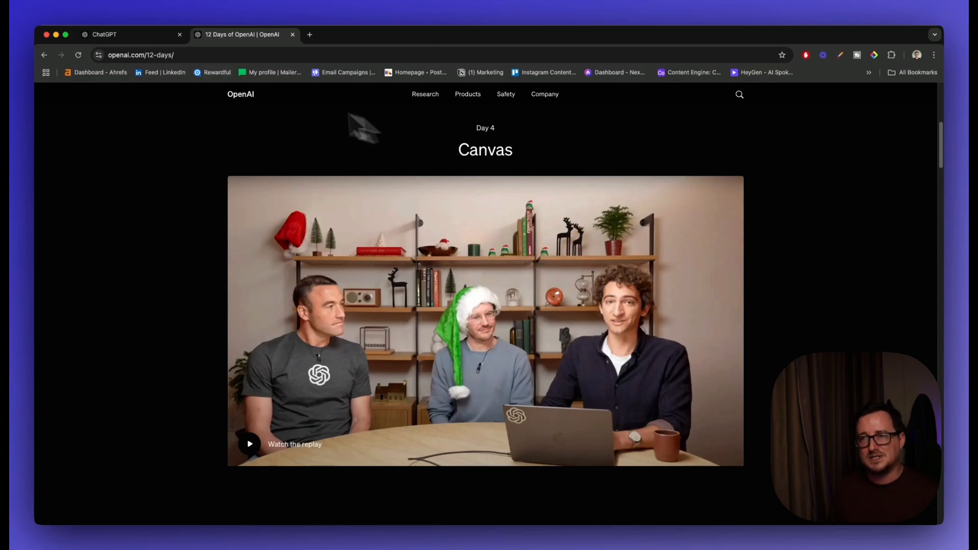
click(104, 34)
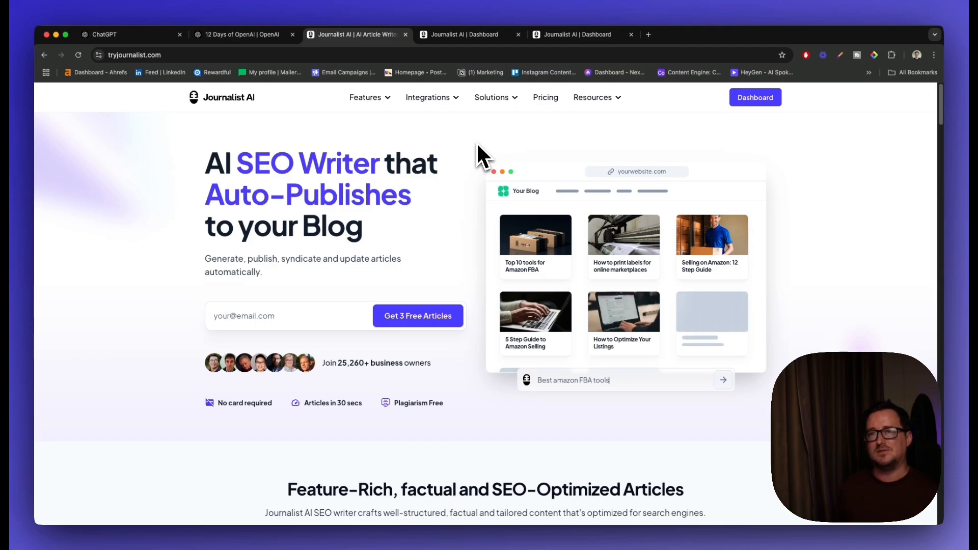
mouse_move(356, 309)
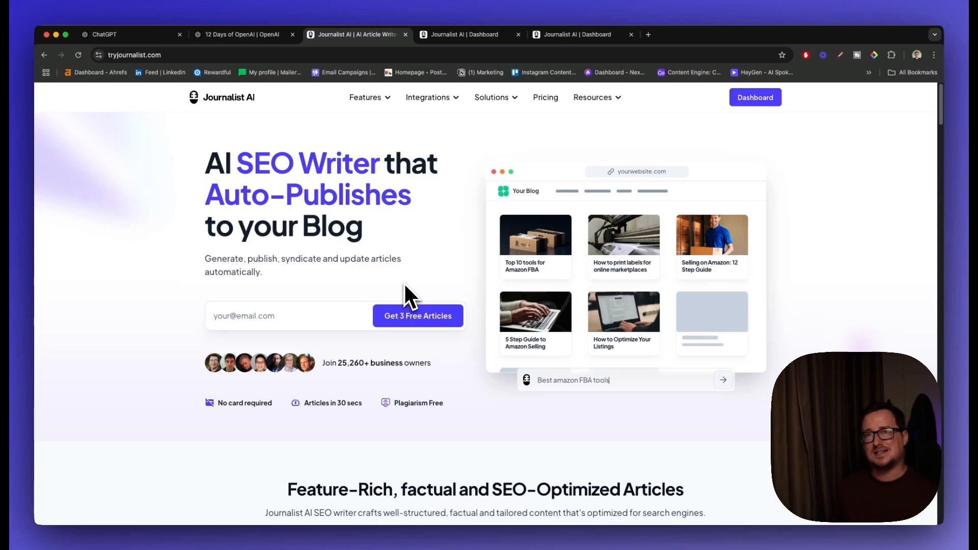
mouse_move(365, 325)
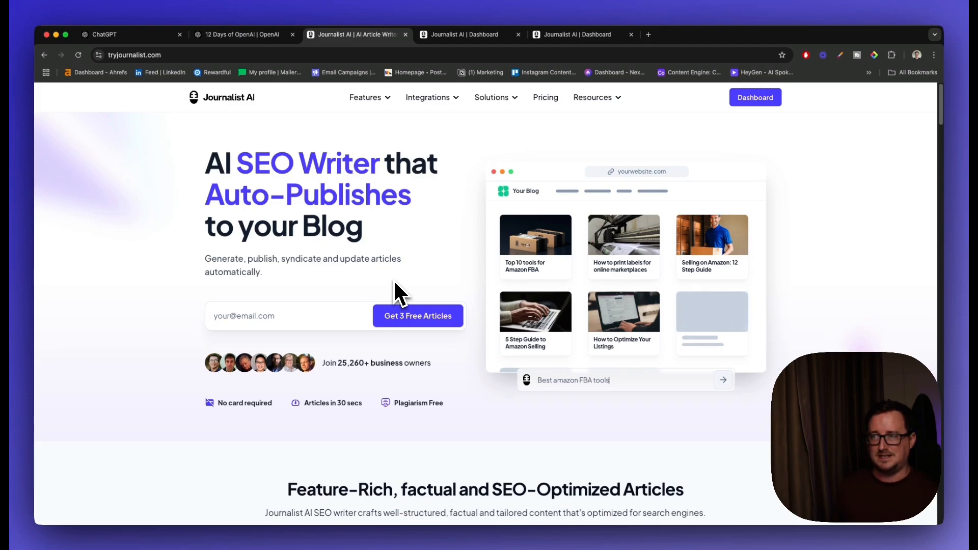
On the Journalist AI dashboard, browse the News and Youtube tools, then choose SEO Article.
click(464, 34)
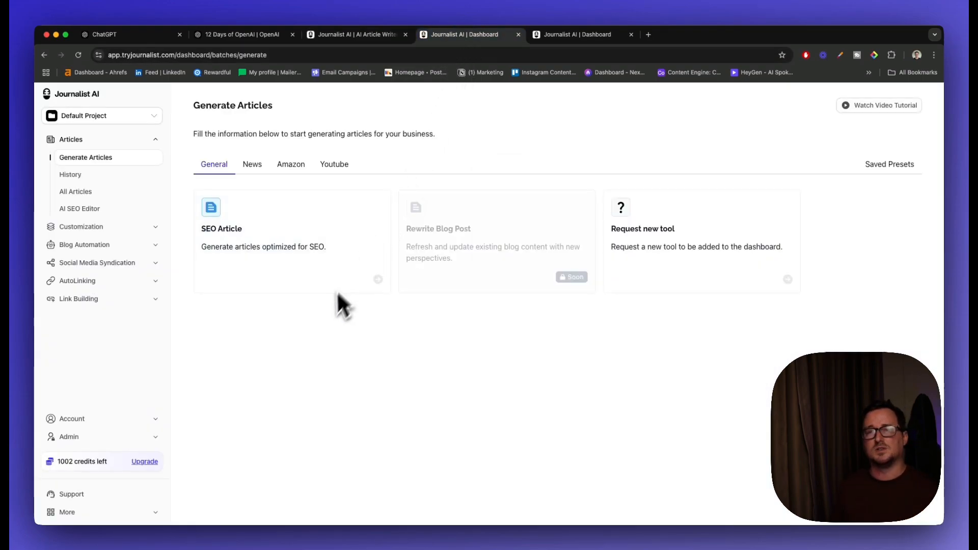
mouse_move(329, 322)
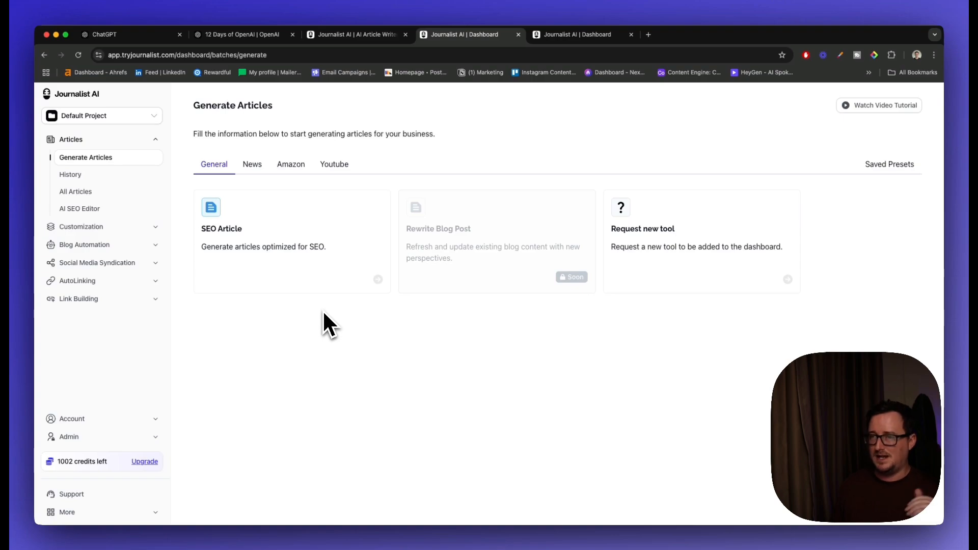
click(252, 164)
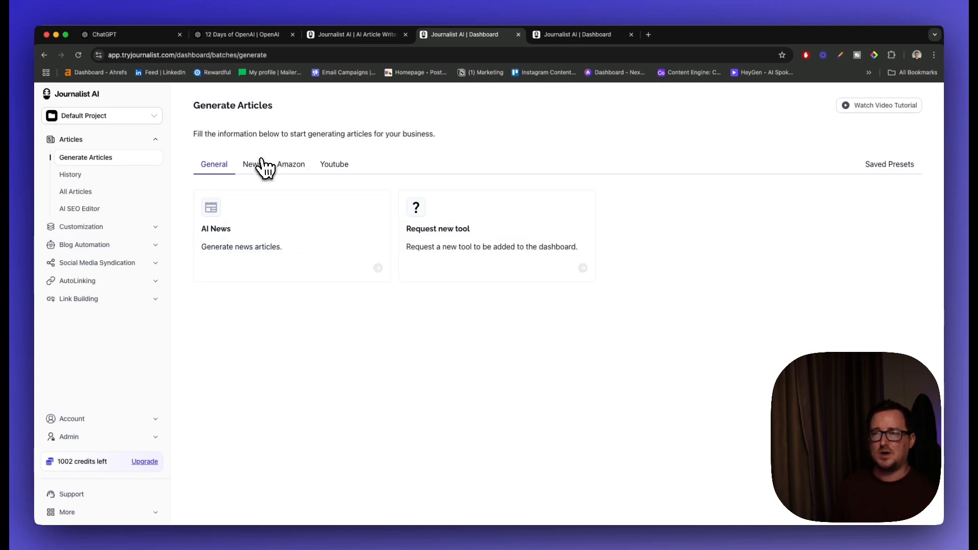
click(334, 164)
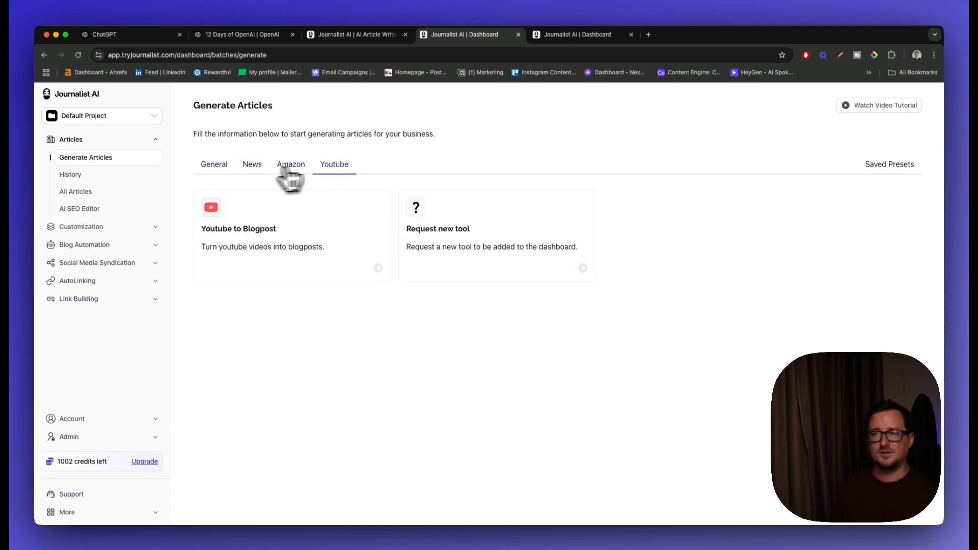
click(214, 164)
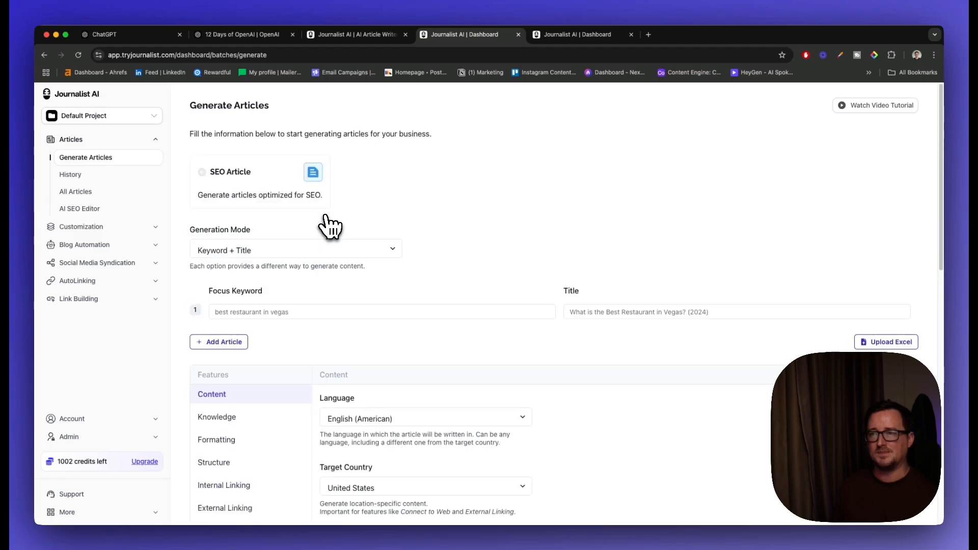
Add two more keyword and title rows, giving three in total.
scroll(down, 3)
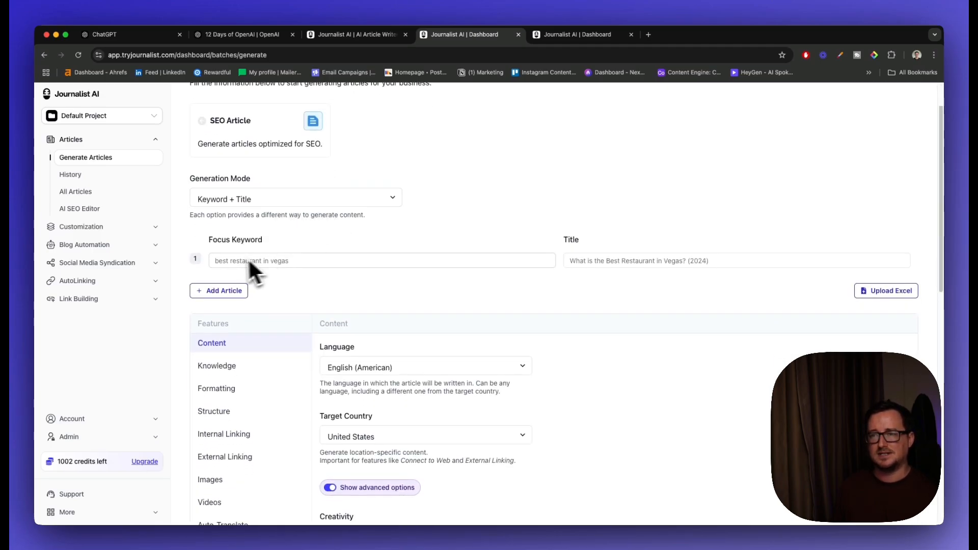
click(218, 291)
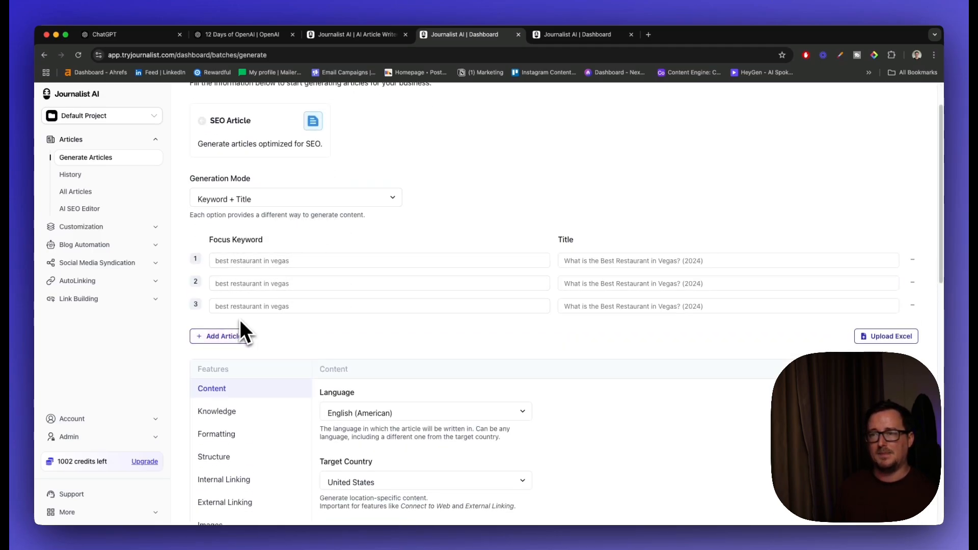
click(218, 336)
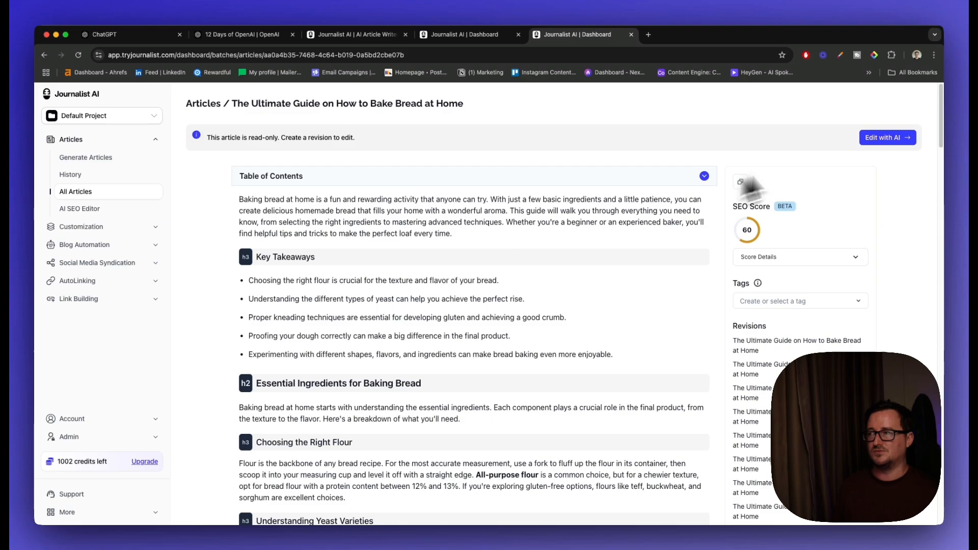
mouse_move(558, 228)
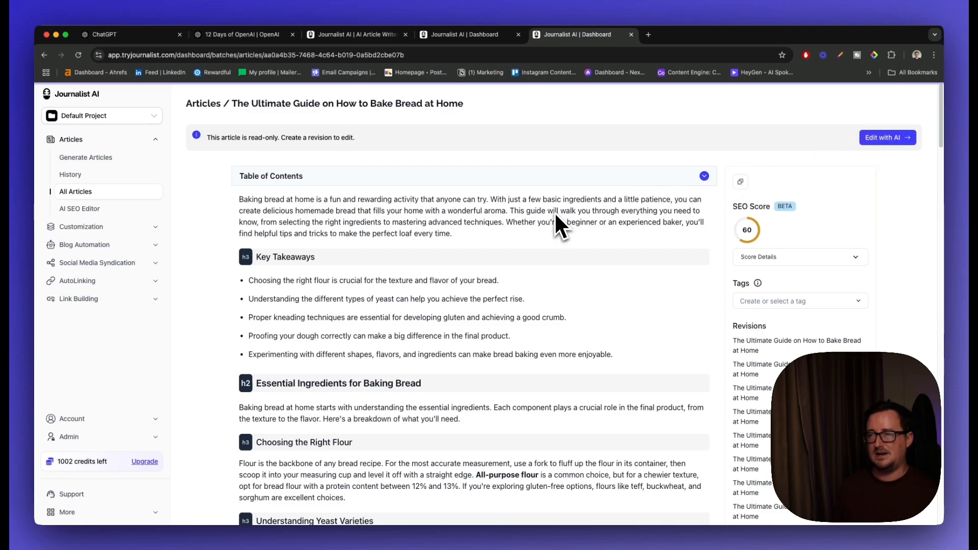
Create an AI-editable revision of the bread-baking article and scroll through the editor.
click(886, 137)
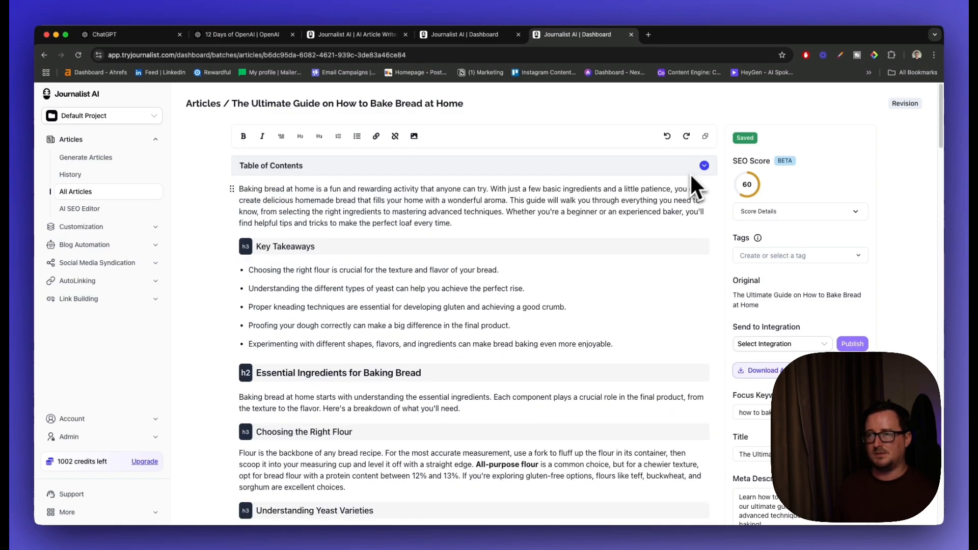
scroll(down, 3)
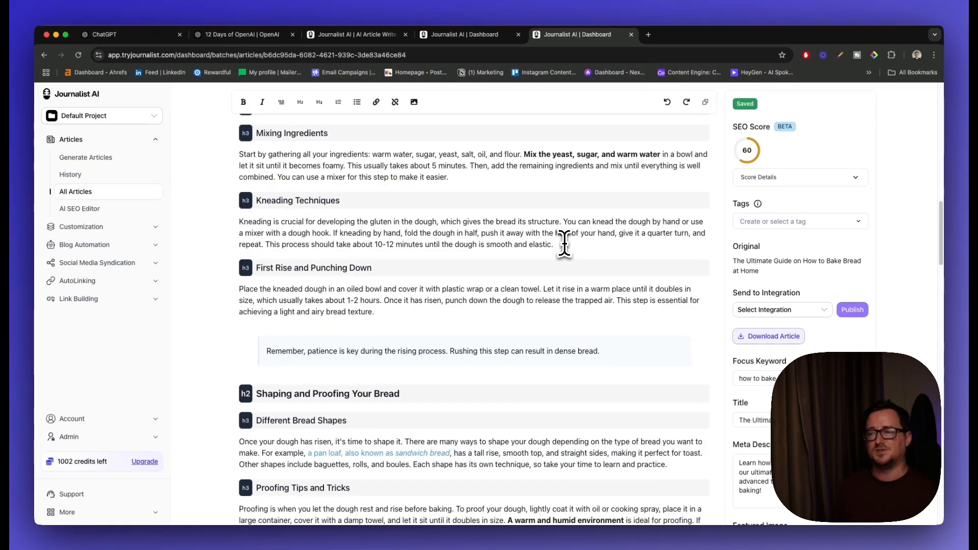
scroll(down, 3)
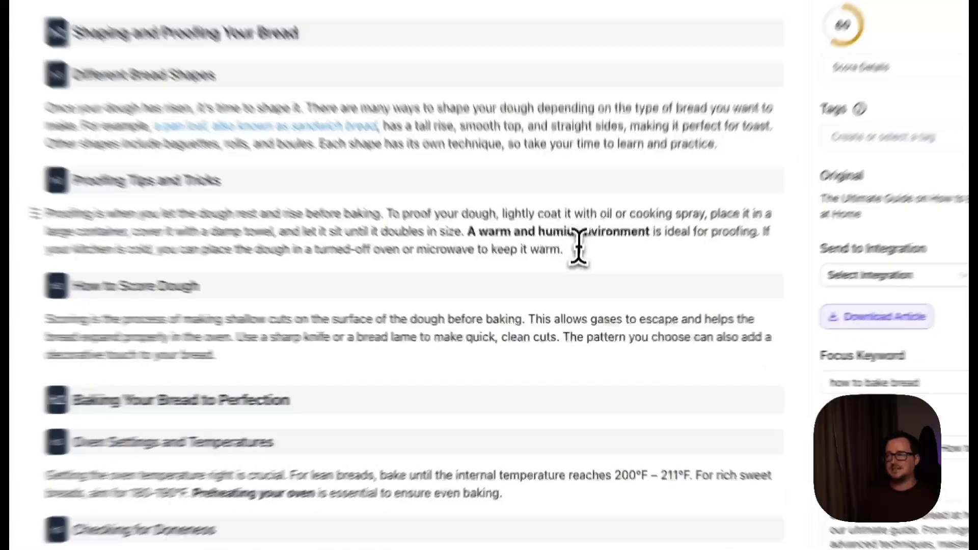
Link "ideal for proofing" and "place the dough in a turned-off oven" to suggested internal pages.
drag(464, 231, 562, 250)
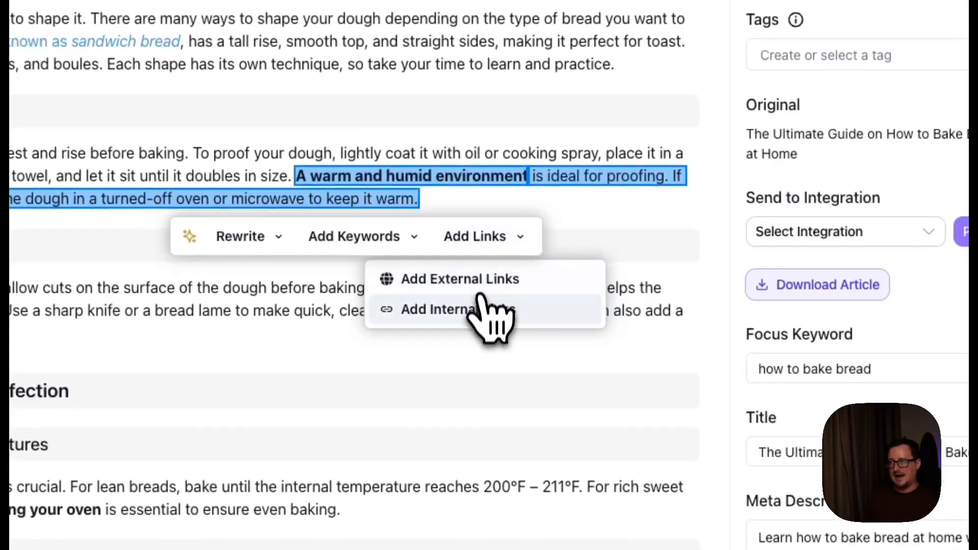
click(439, 309)
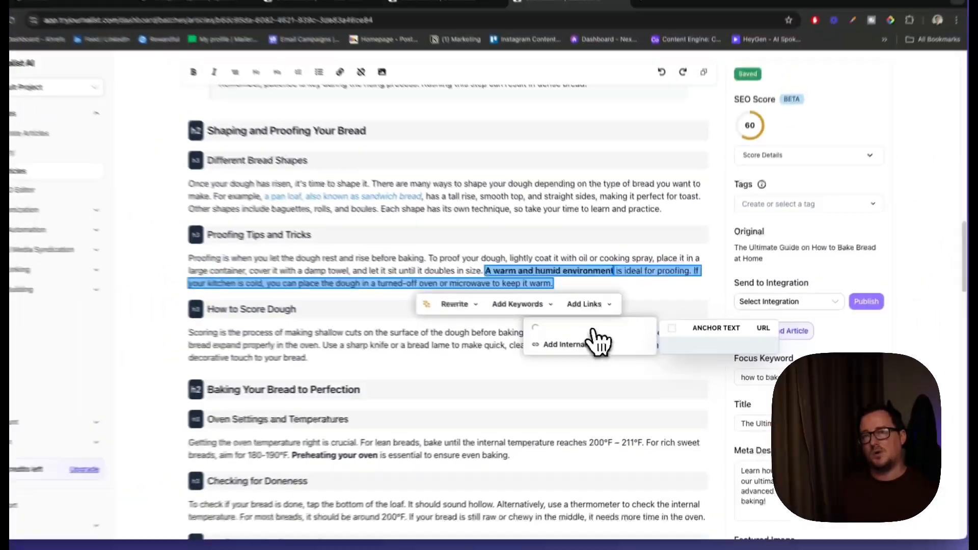
click(567, 344)
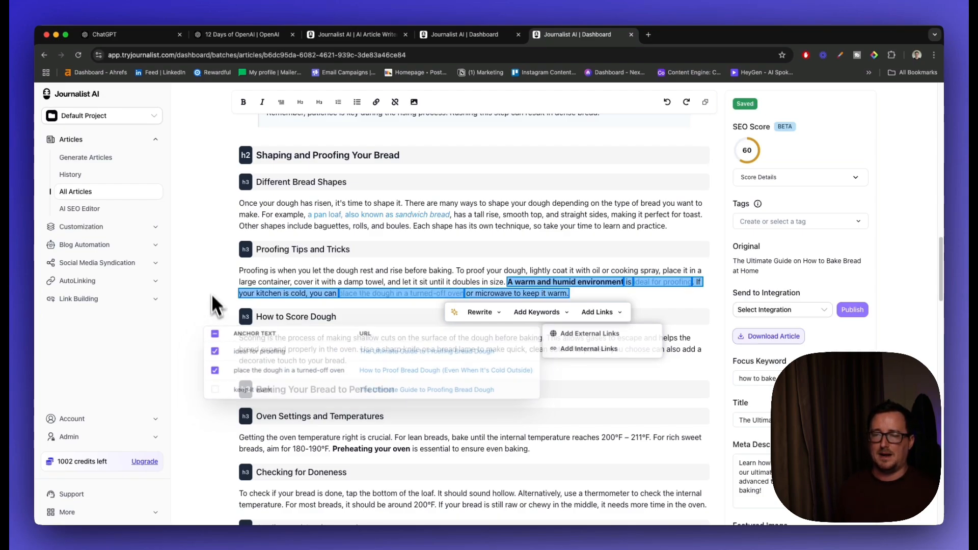
click(587, 293)
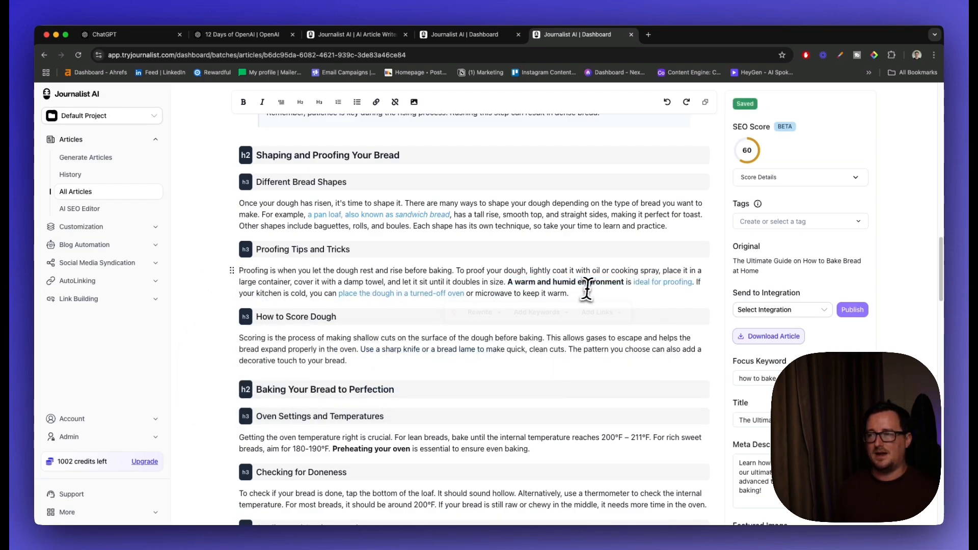